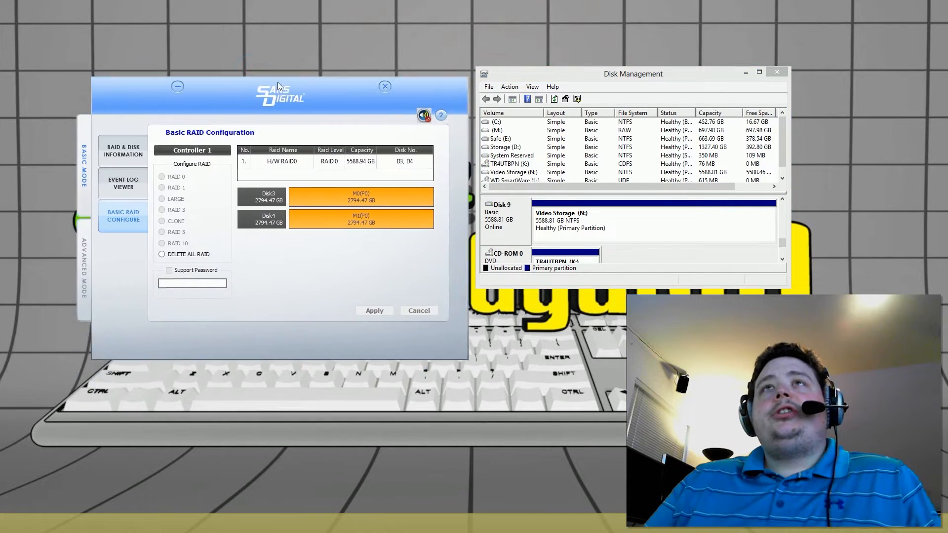
Step: Review the array's disk information, then delete all files on the N: volume with del n:\*
drag(279, 87, 257, 68)
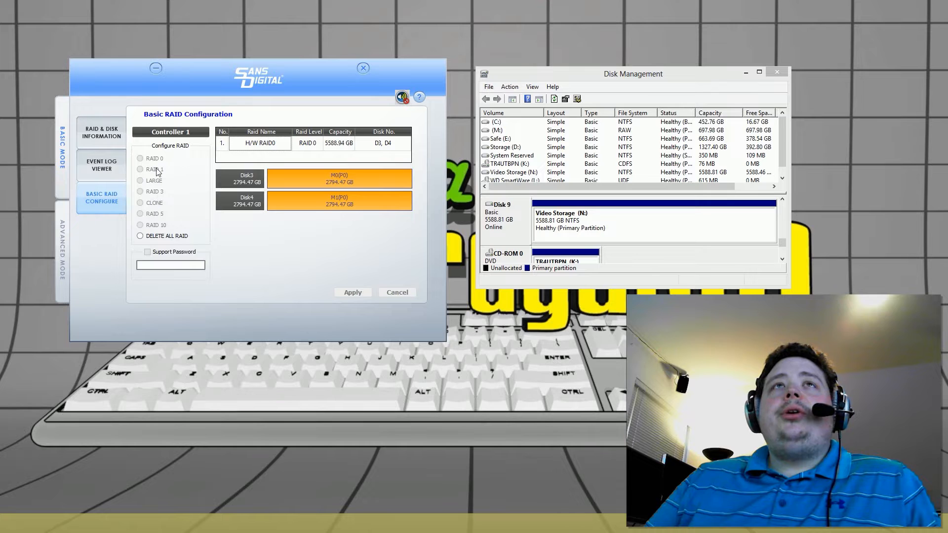
click(101, 132)
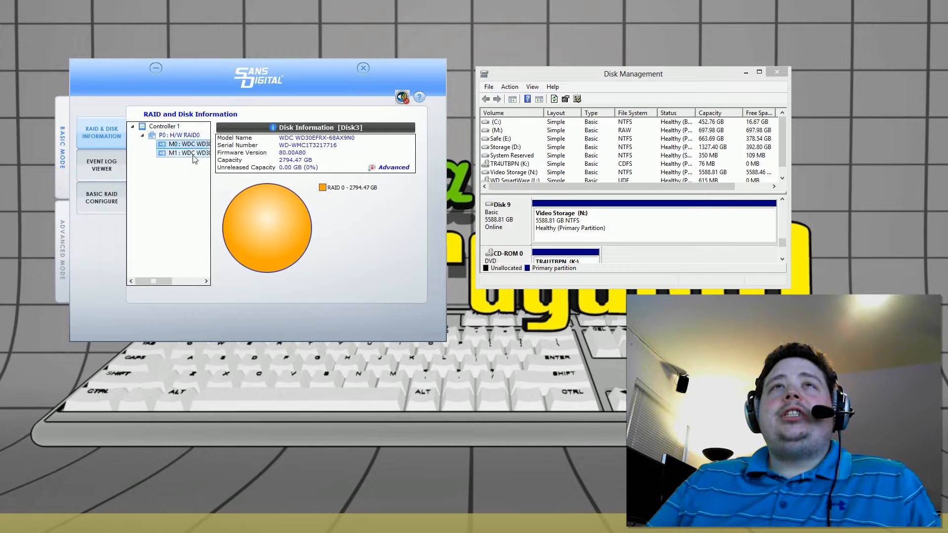
click(101, 197)
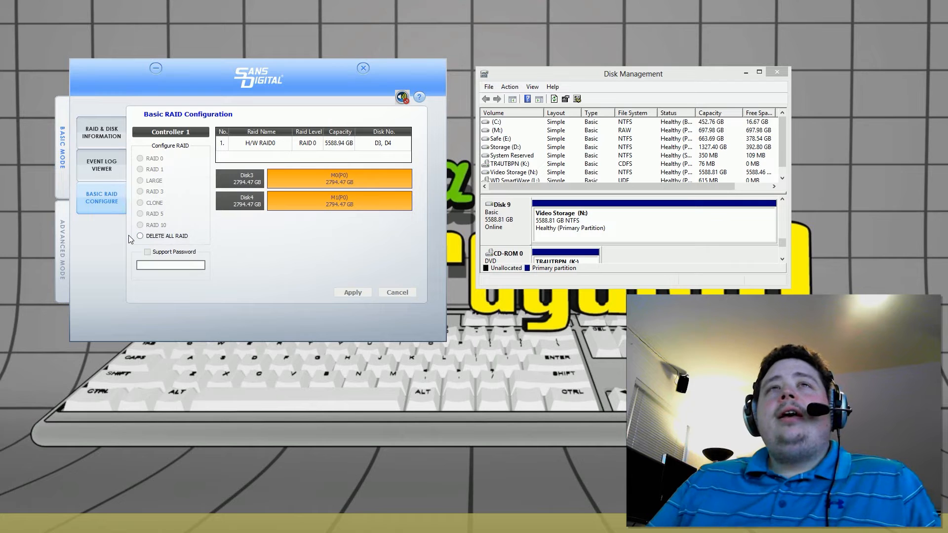
mouse_move(170, 223)
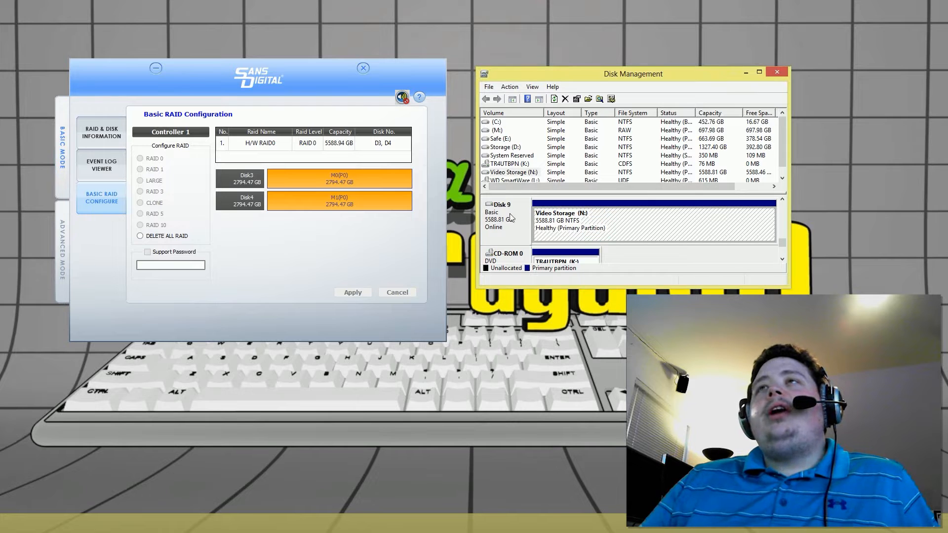
mouse_move(574, 221)
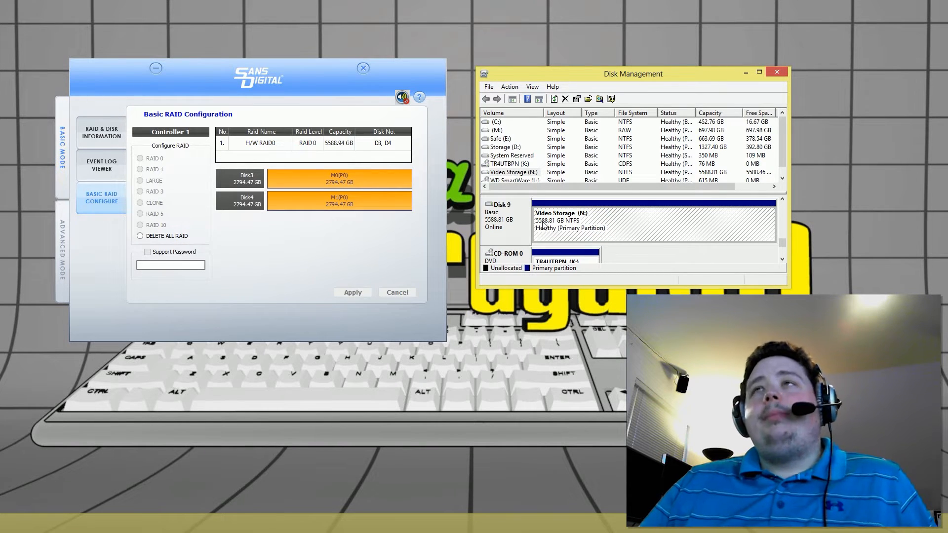
mouse_move(616, 225)
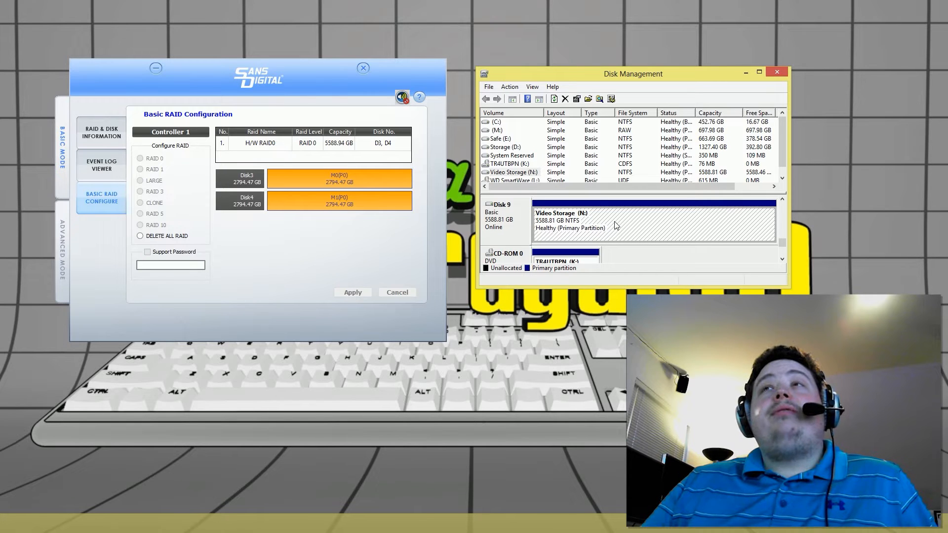
mouse_move(221, 293)
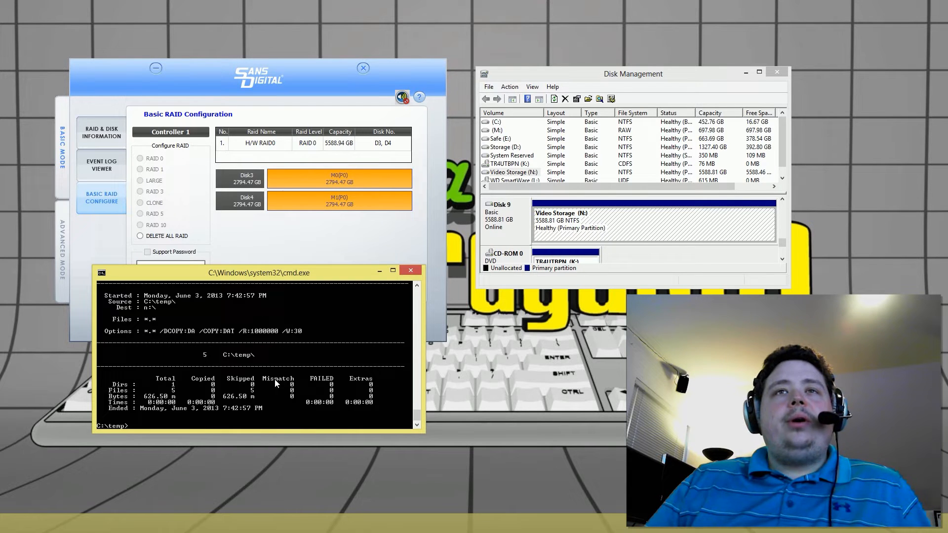
text(del n:\*)
text(robocopy %cd% n:\)
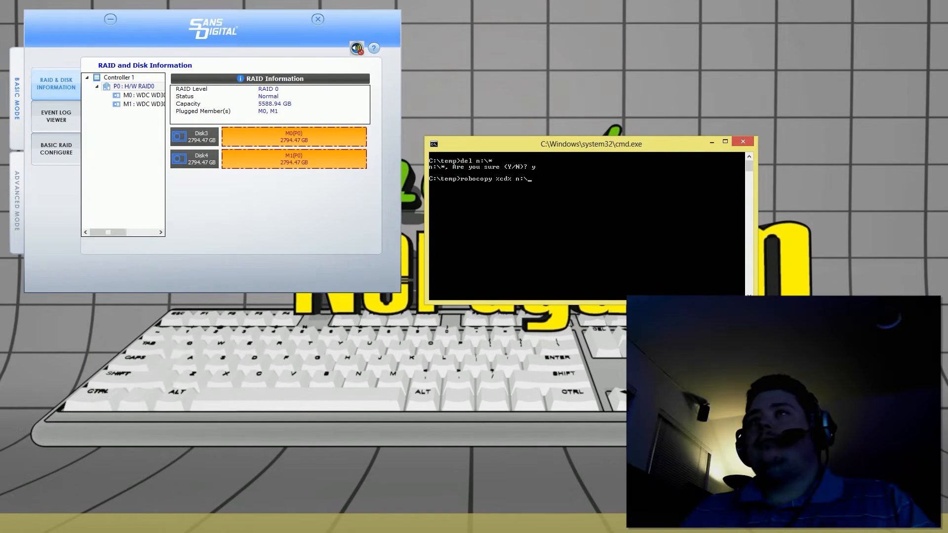
mouse_move(505, 292)
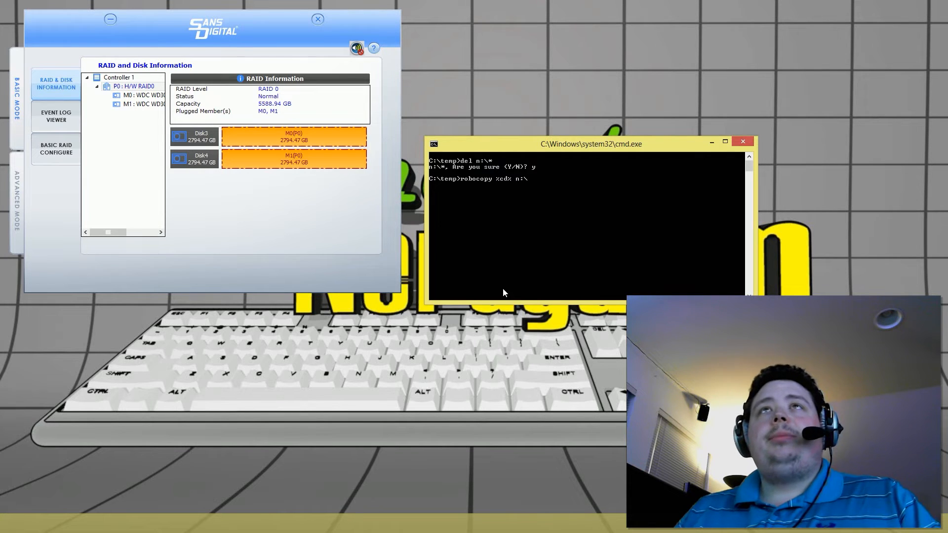
Step: Run the robocopy from C:\temp to N:, copying five files (626.50 MB) and showing the speed summary
click(56, 149)
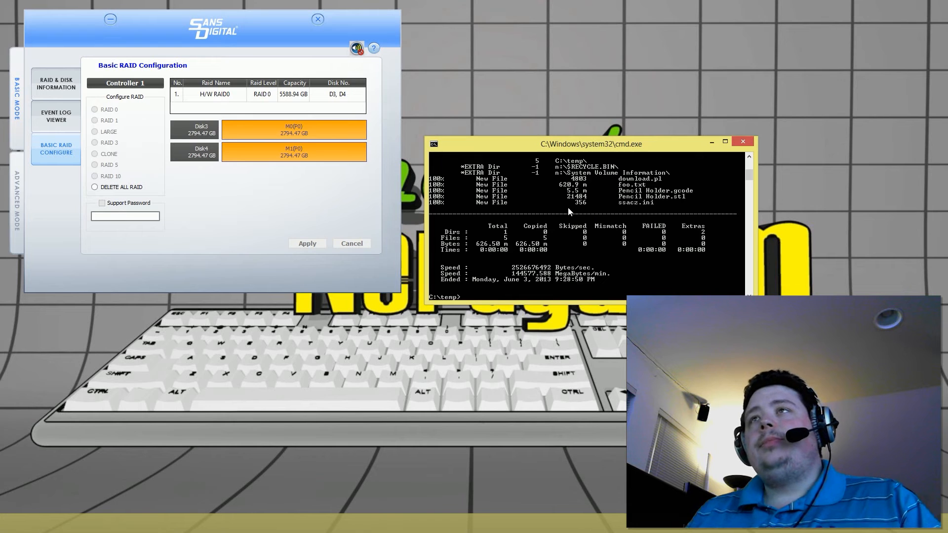
mouse_move(516, 286)
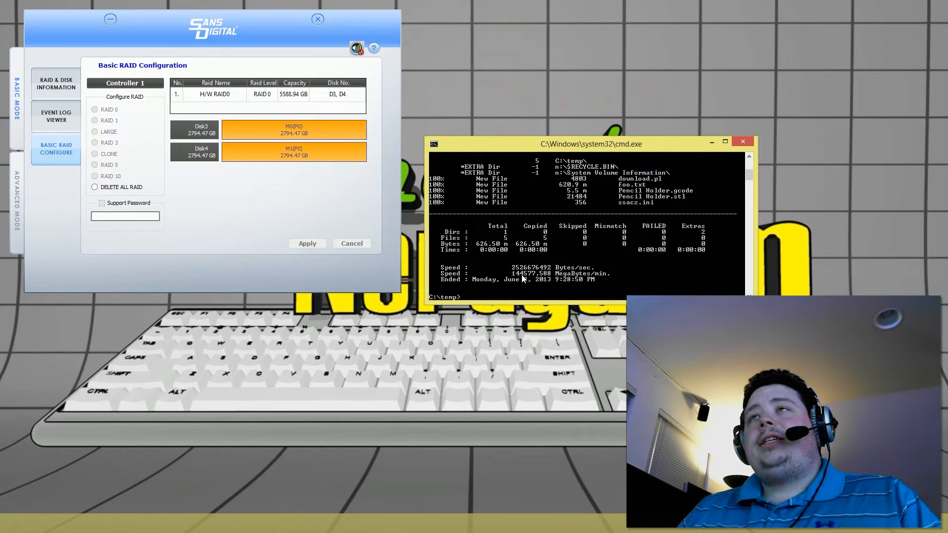
mouse_move(612, 288)
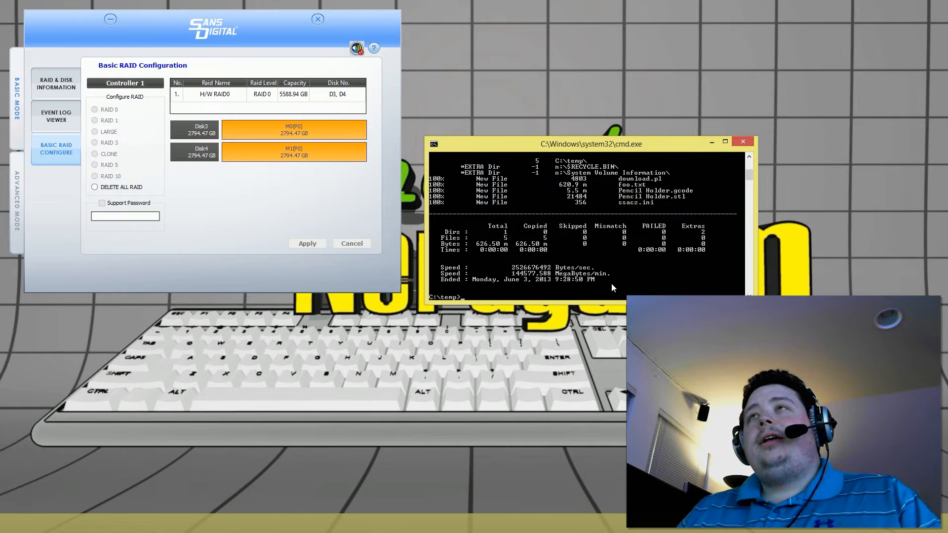